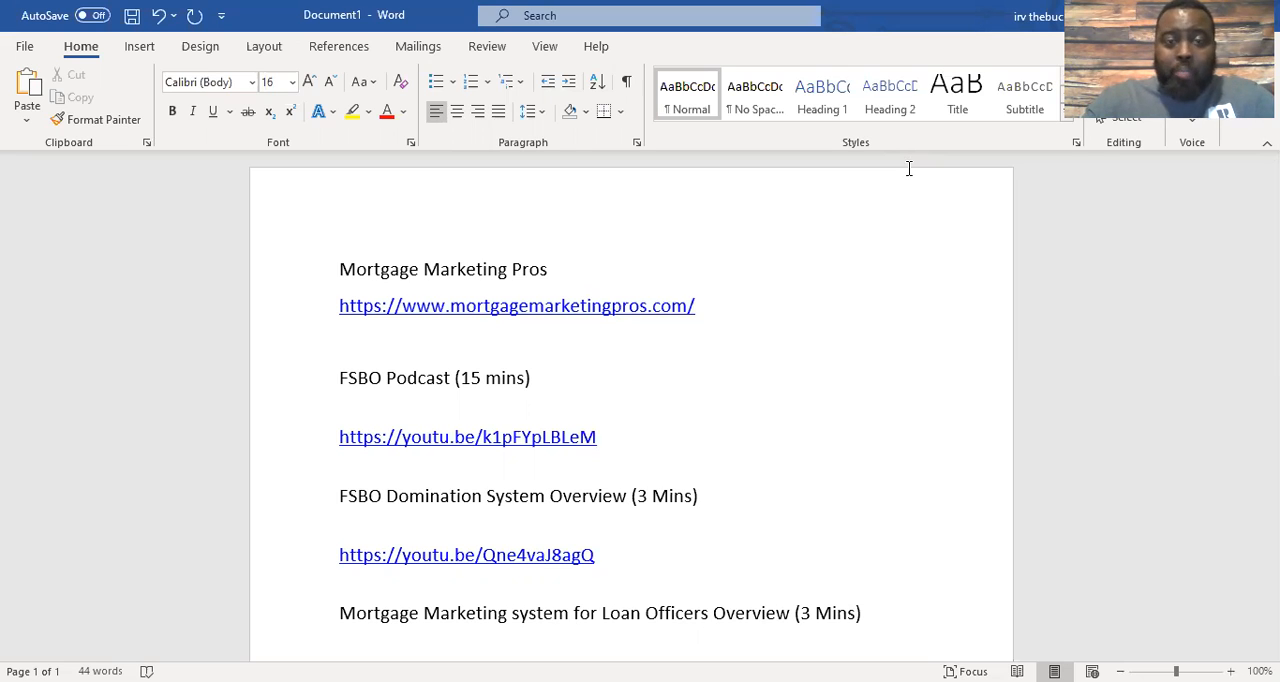
- Place the cursor after the FSBO Podcast link and scroll to FSBO for Loan Officers Part 1
{"action": "left_click", "coordinate": [597, 437]}
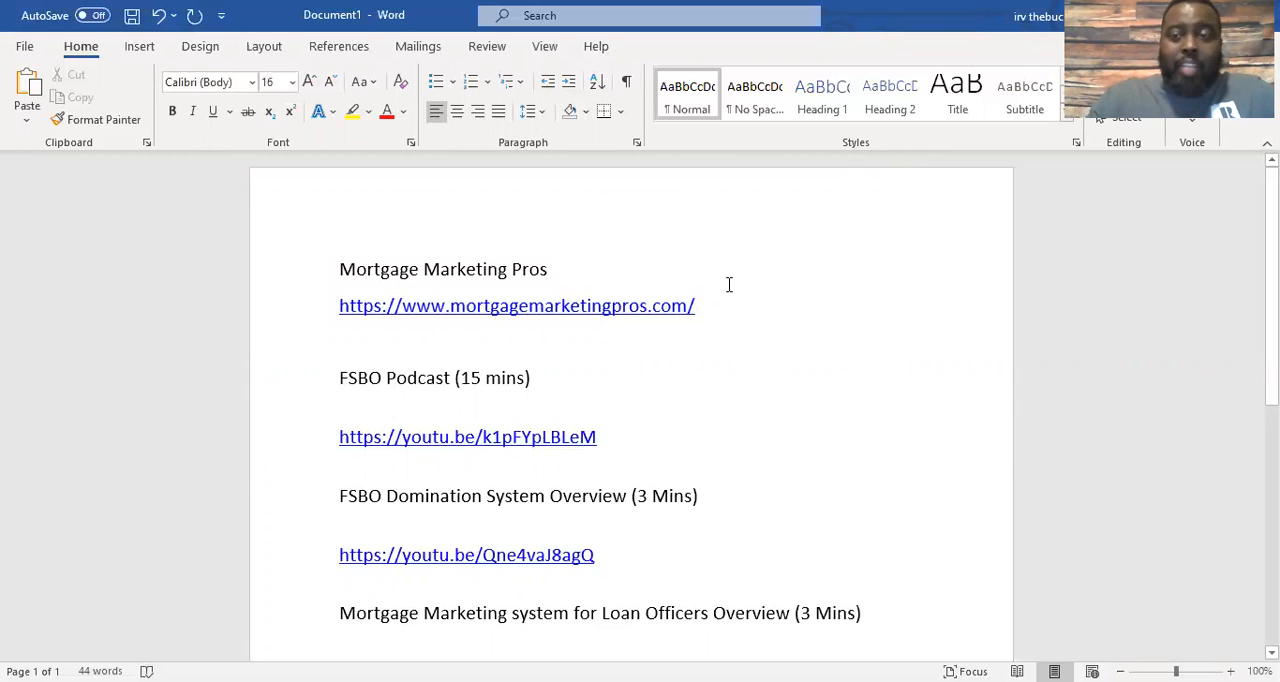
{"action": "left_click", "coordinate": [597, 437]}
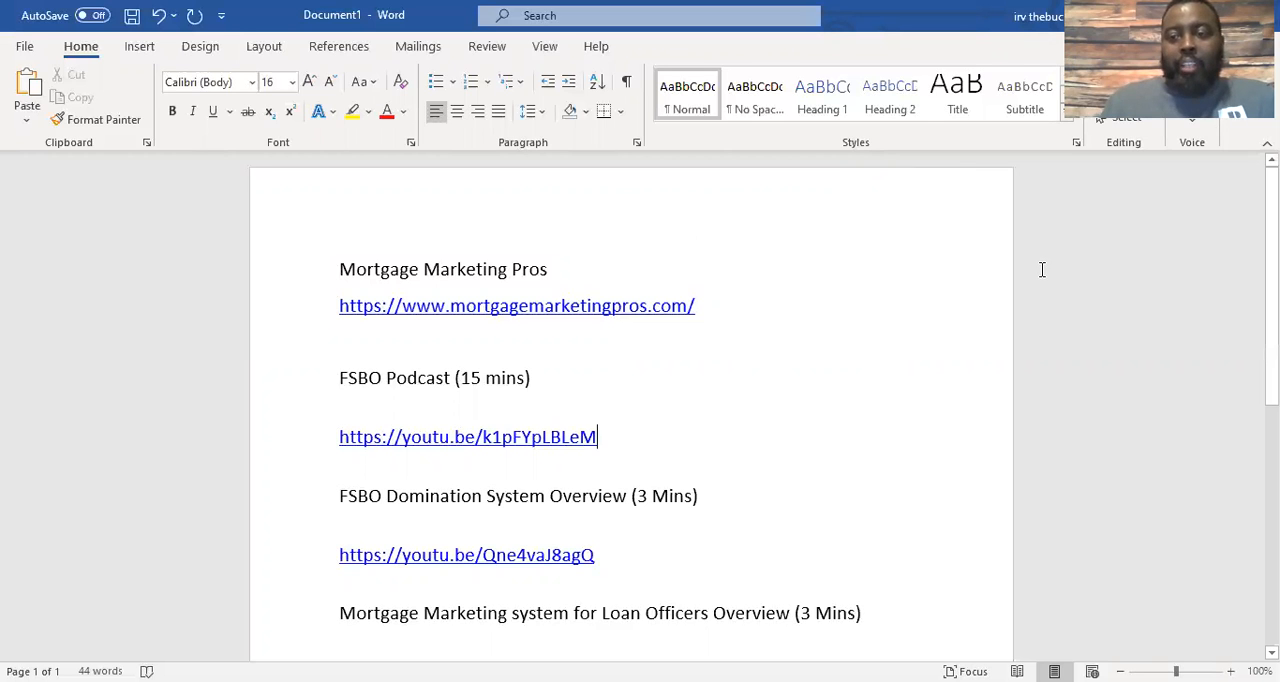
{"action": "scroll", "scroll_direction": "down", "scroll_amount": 3}
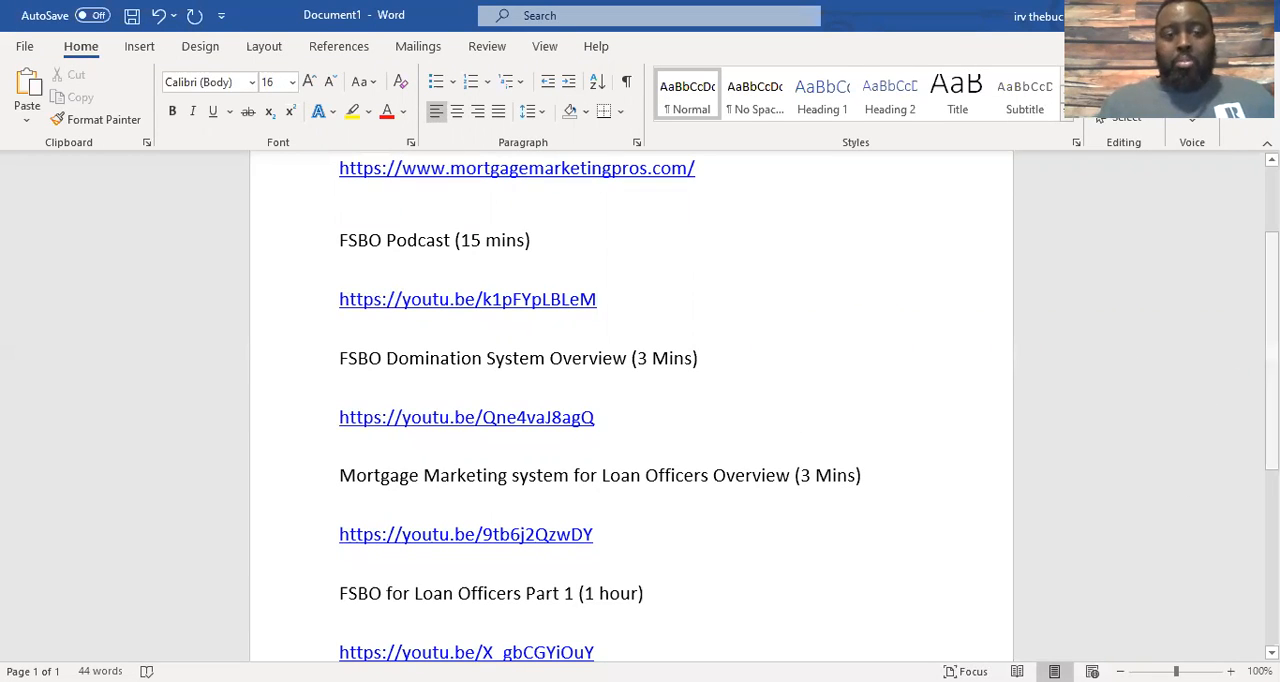
- Scroll to the final entry, FSBO for Loan Officers Part 2 (1 Hour), and its link
{"action": "scroll", "scroll_direction": "down", "scroll_amount": 3}
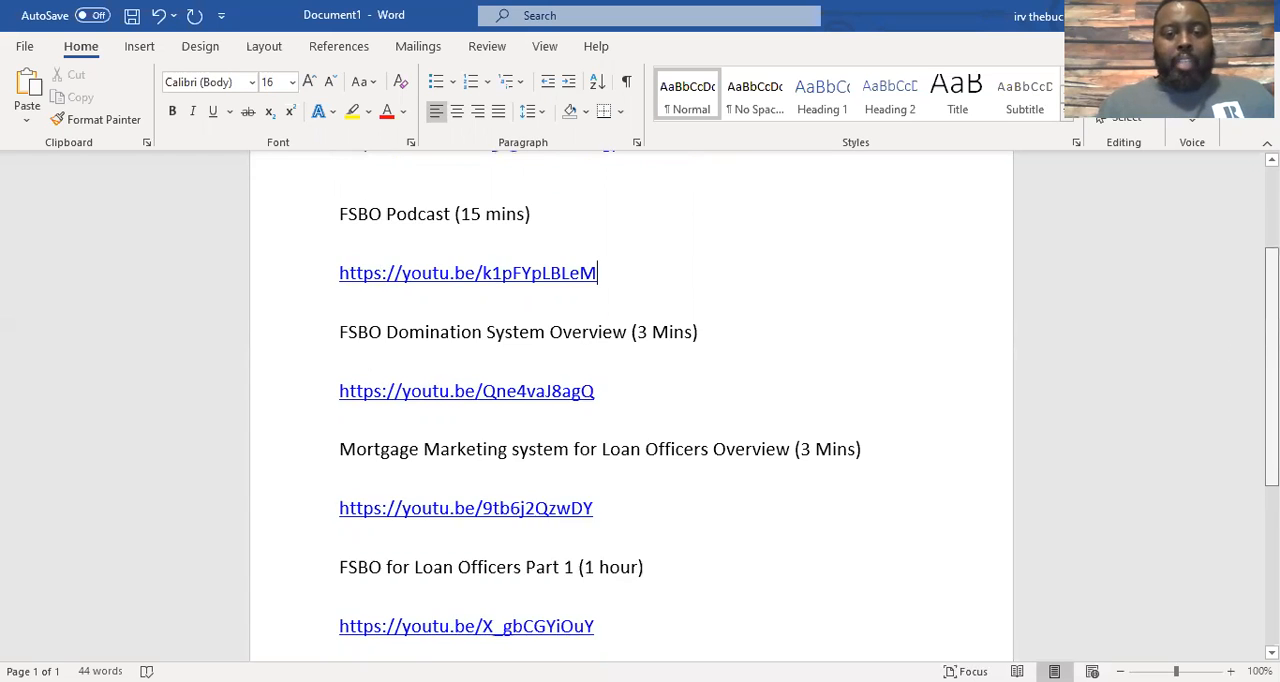
{"action": "scroll", "scroll_direction": "down", "scroll_amount": 3}
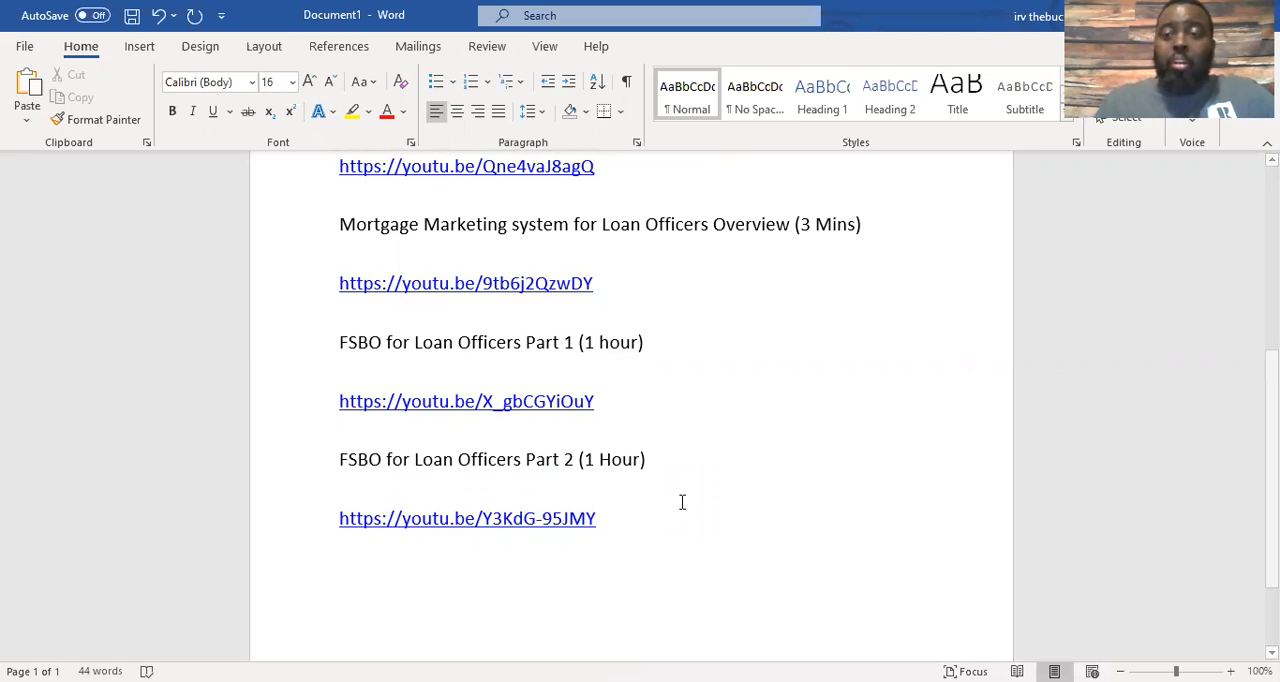
{"action": "mouse_move", "coordinate": [780, 618]}
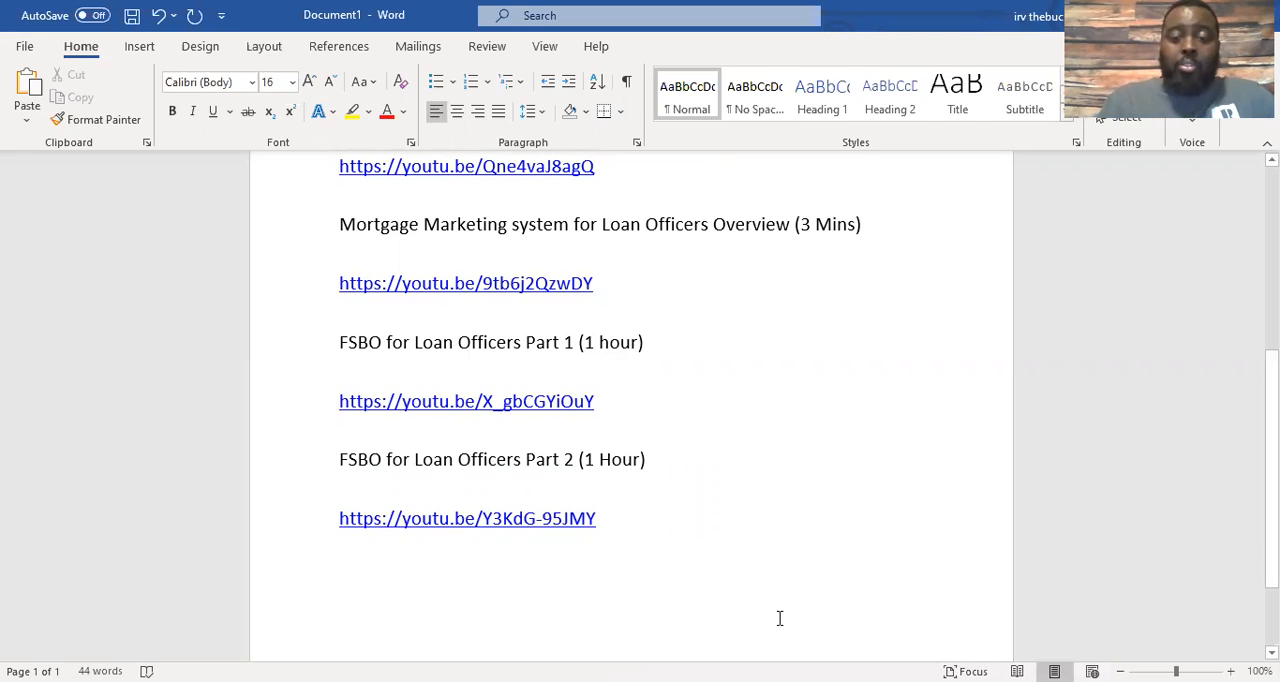